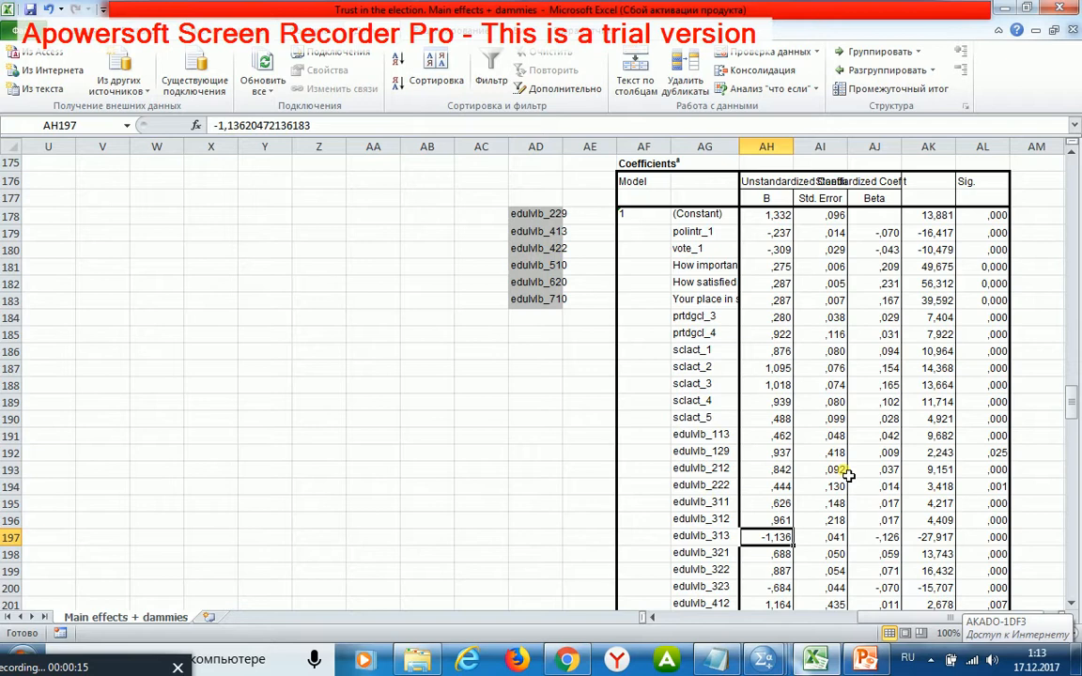
pyautogui.moveTo(721, 242)
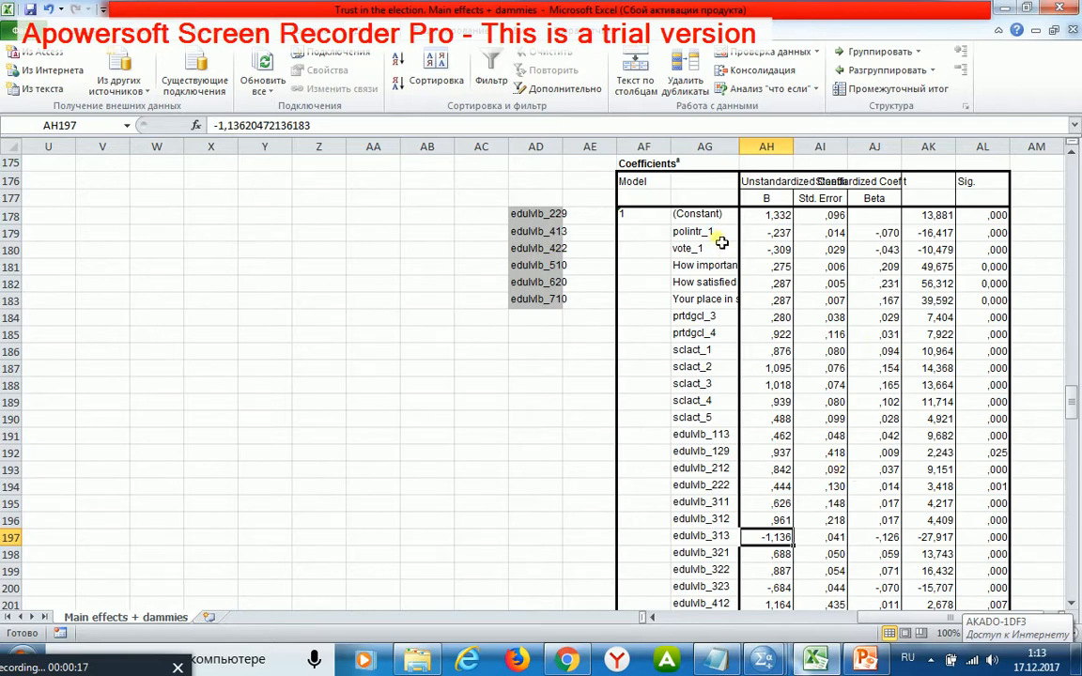
pyautogui.moveTo(715, 251)
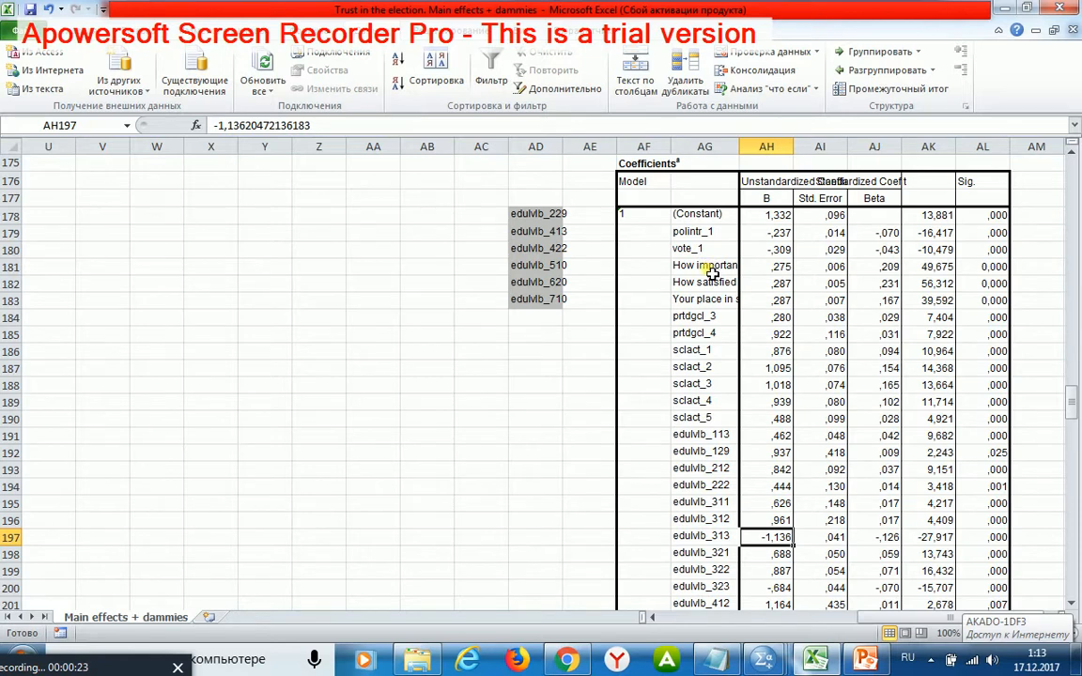
# Review the national government satisfaction and place in society predictor rows
pyautogui.click(705, 282)
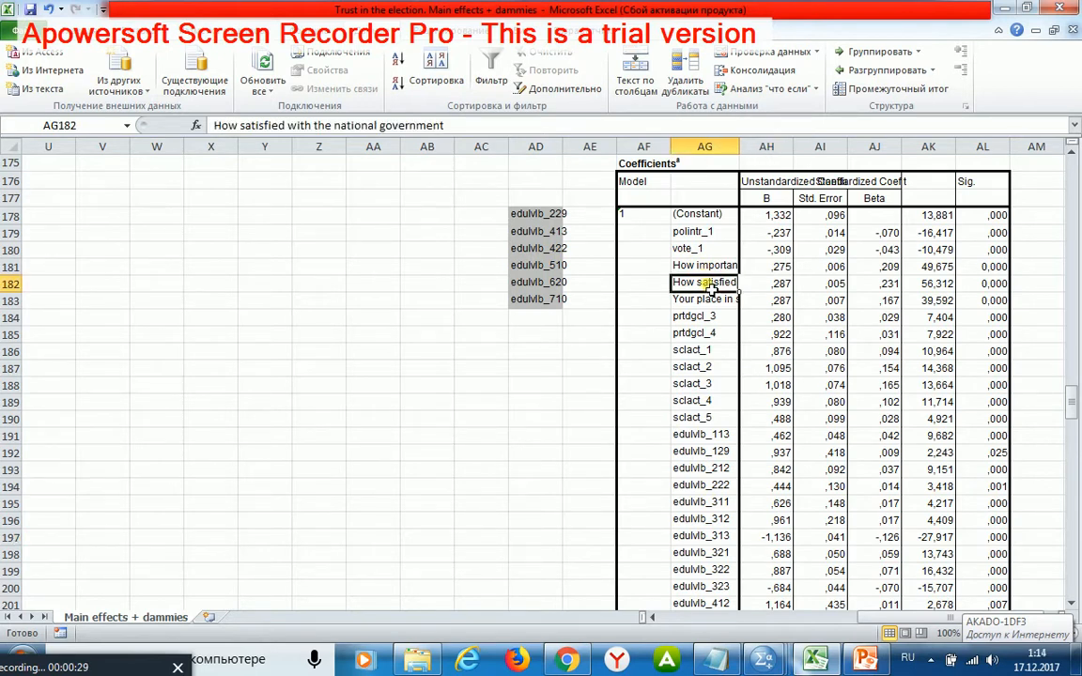
pyautogui.click(705, 300)
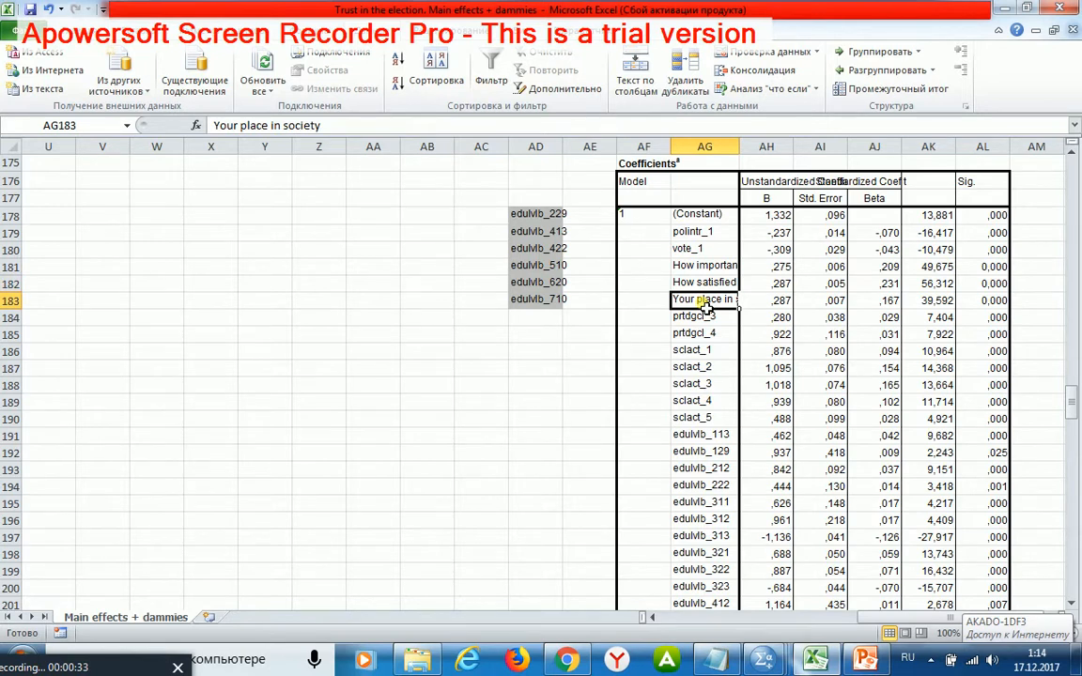
pyautogui.moveTo(718, 368)
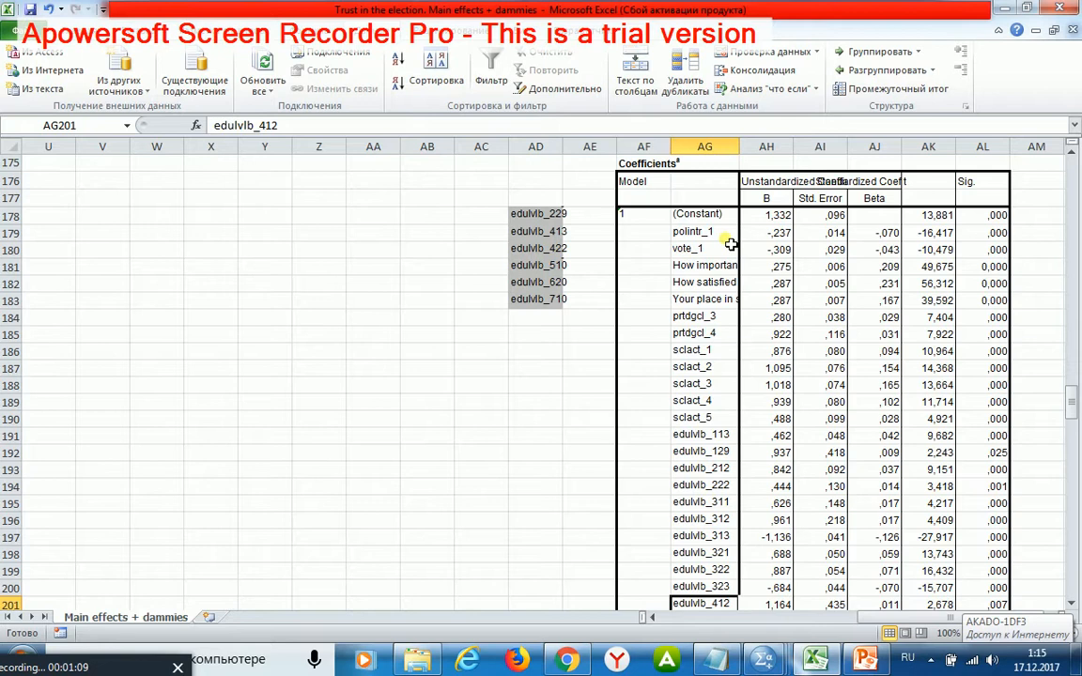
pyautogui.moveTo(718, 257)
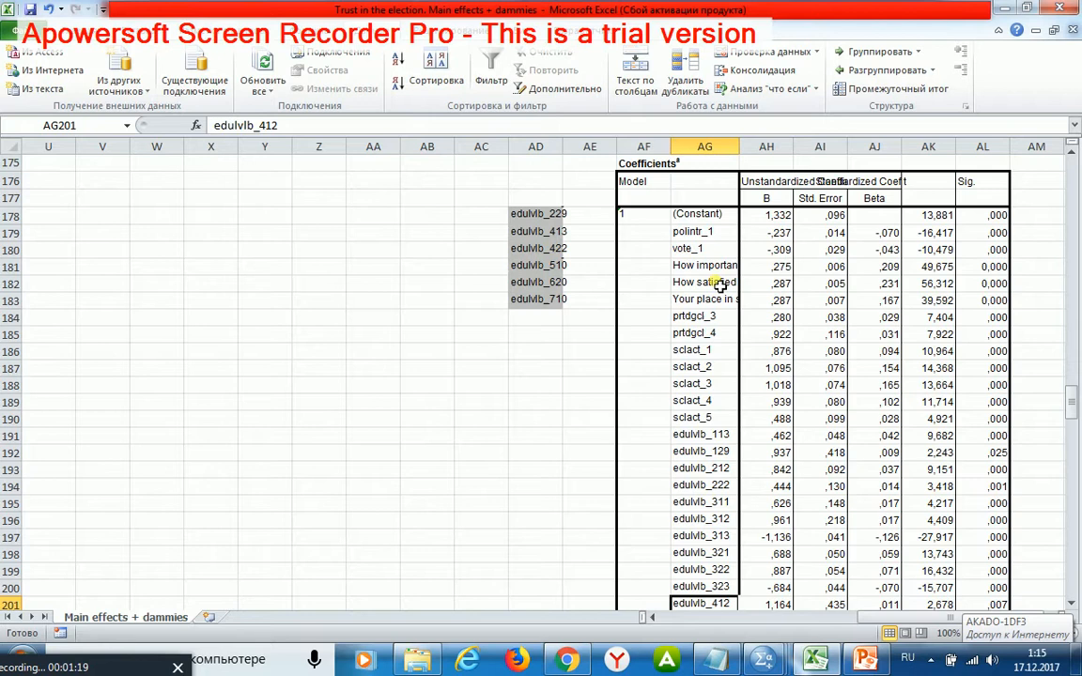
pyautogui.moveTo(718, 289)
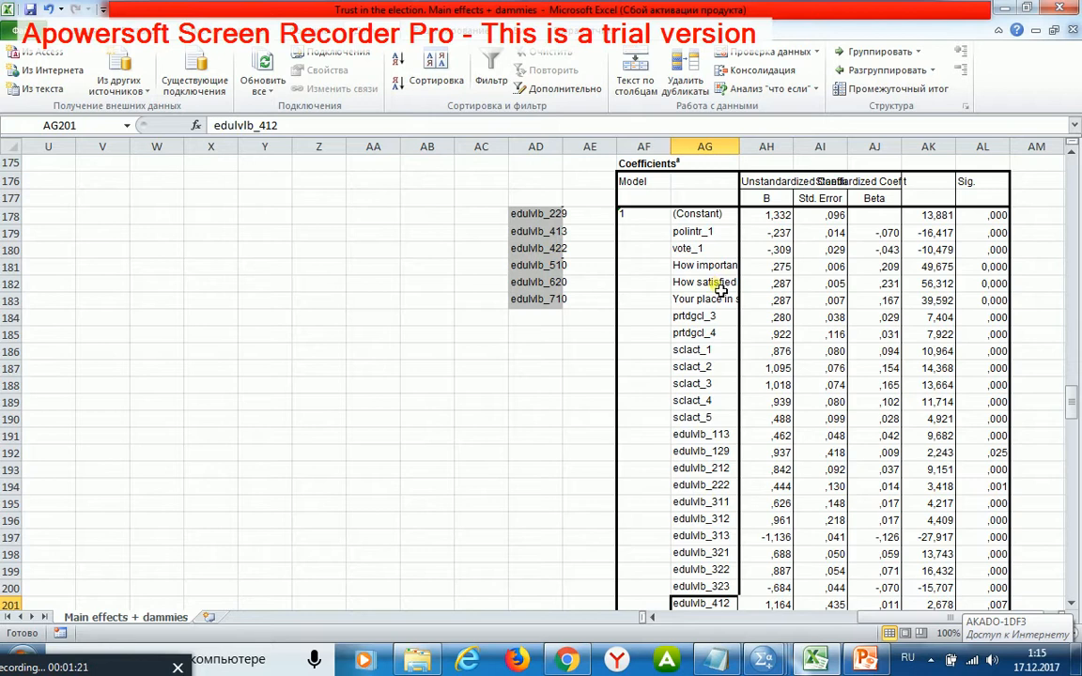
pyautogui.moveTo(719, 308)
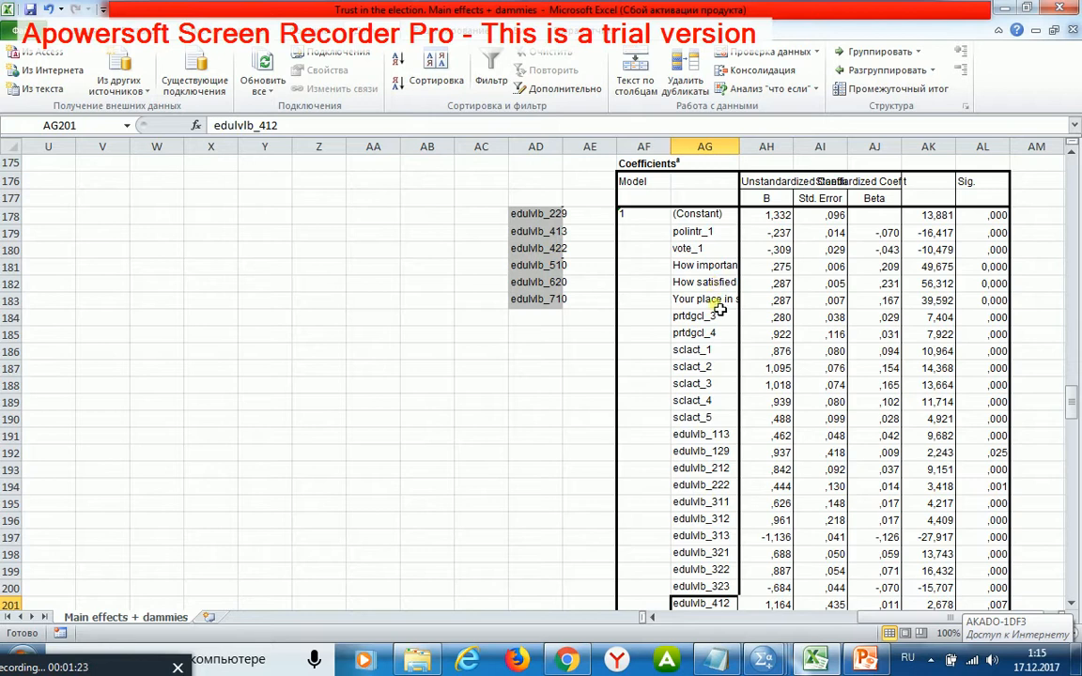
pyautogui.moveTo(714, 359)
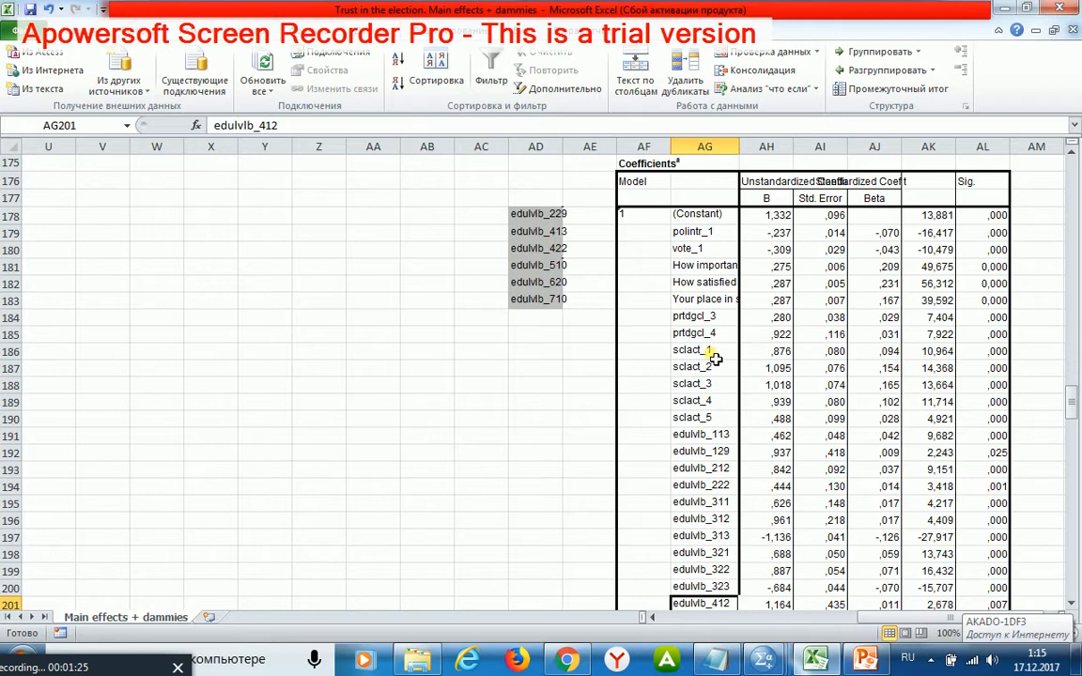
# Scroll to the table's end to reach the education dummy rows through edulvlb_720
pyautogui.scroll(-3)
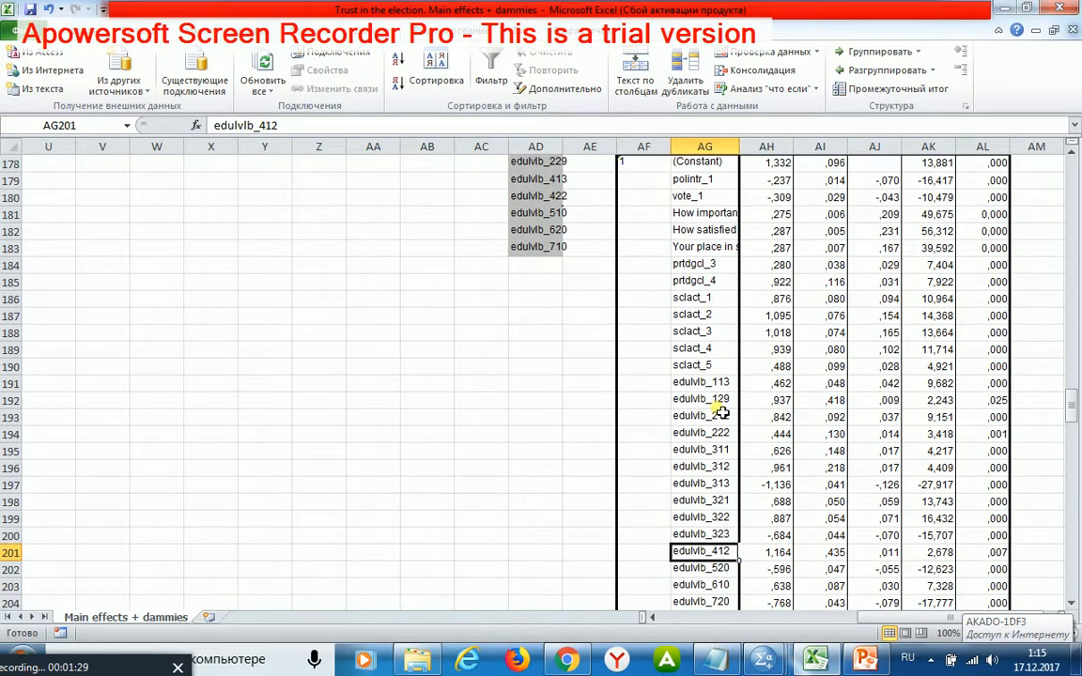
pyautogui.scroll(-3)
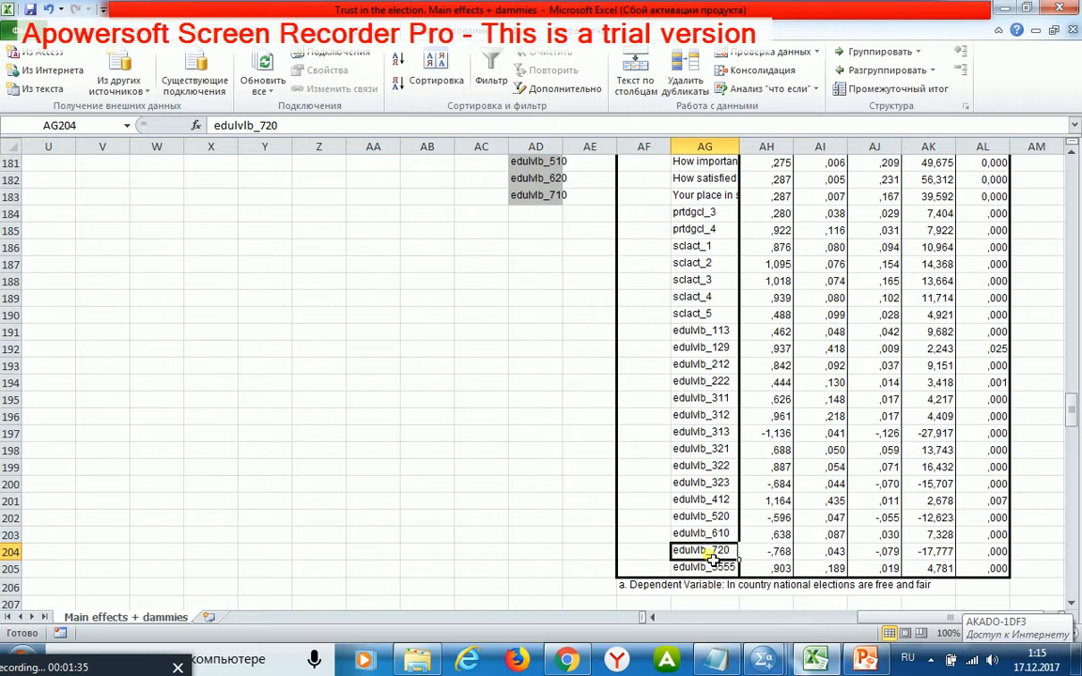
pyautogui.moveTo(710, 556)
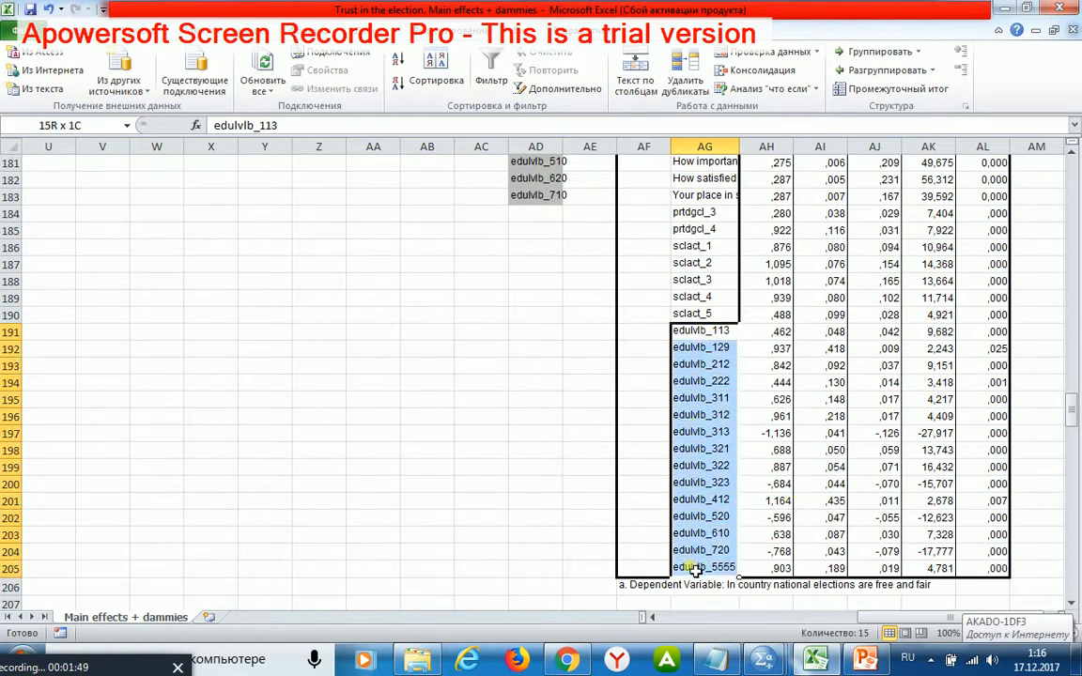
# Run the spelling check over the selected eduvlb dummy labels in AG191:AG205
pyautogui.click(698, 331)
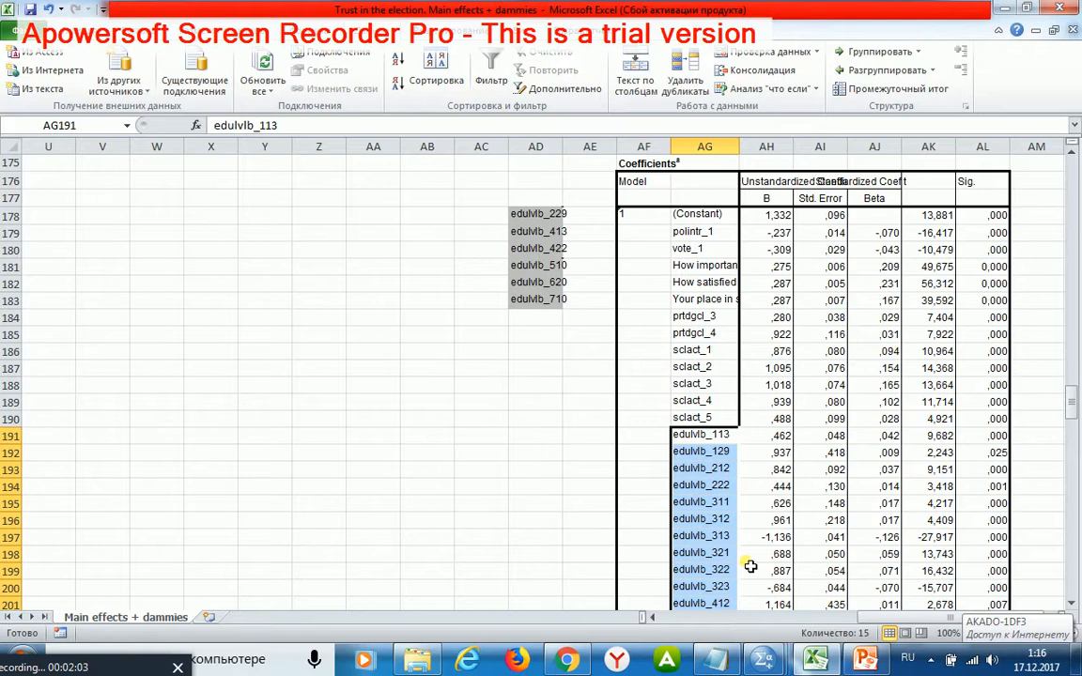
pyautogui.moveTo(751, 424)
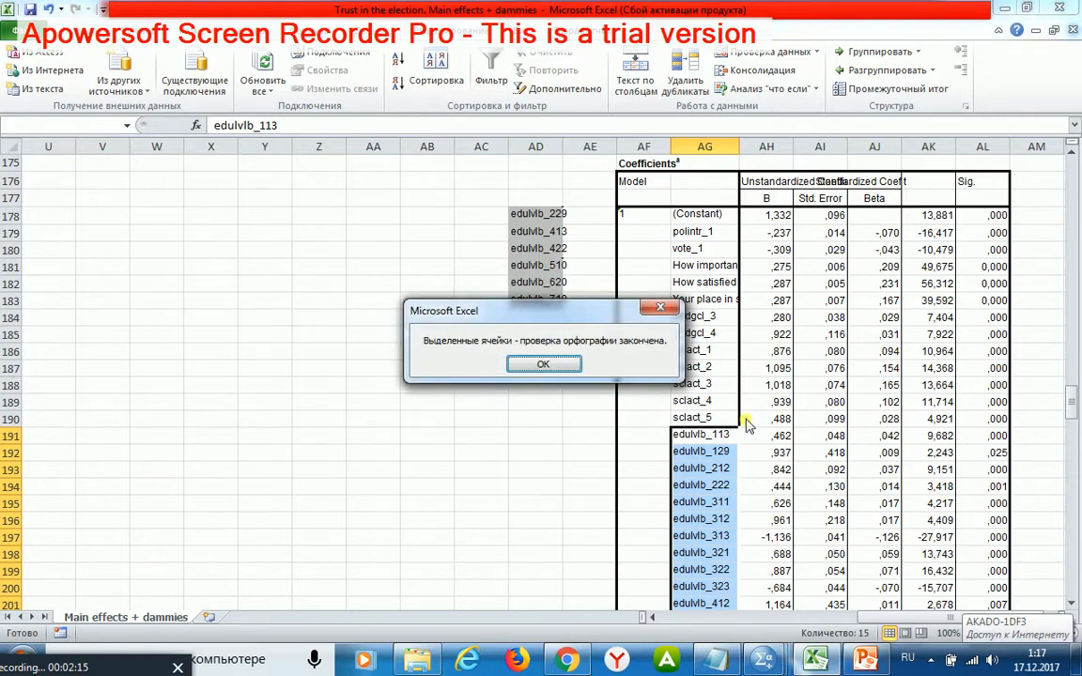
# Dismiss the spelling-check completion message and return to the sclact_2 predictor row
pyautogui.click(545, 365)
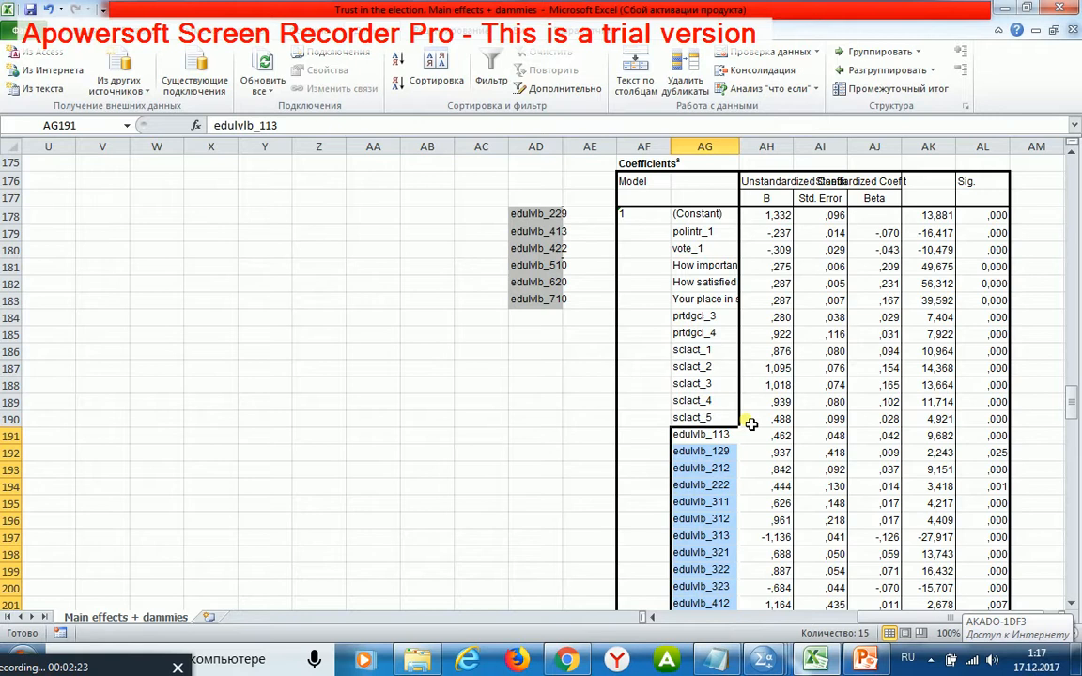
pyautogui.click(692, 366)
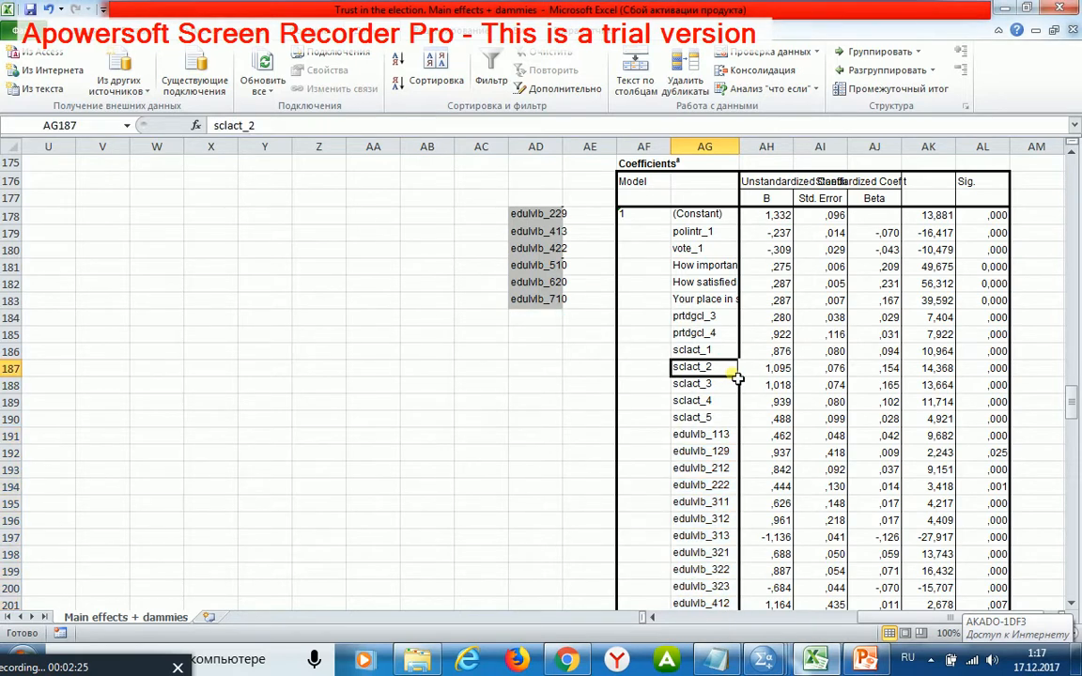